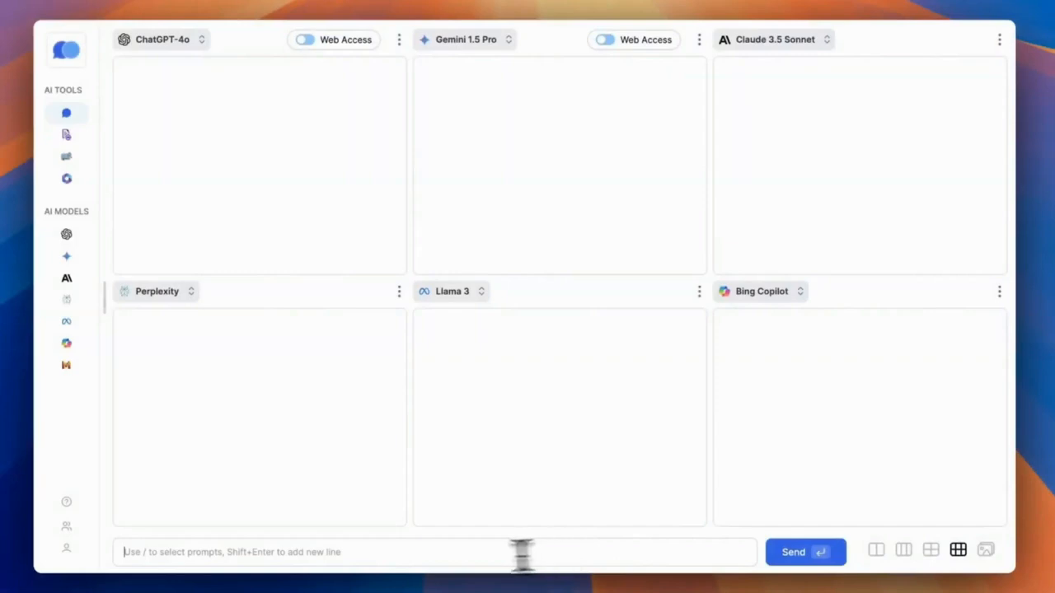
# - Send the 'Stay up to date' slogan with a make-it-professional request to all six models
pyautogui.write('Stay up to date, on the progress of OpenAI, never miss an update"')
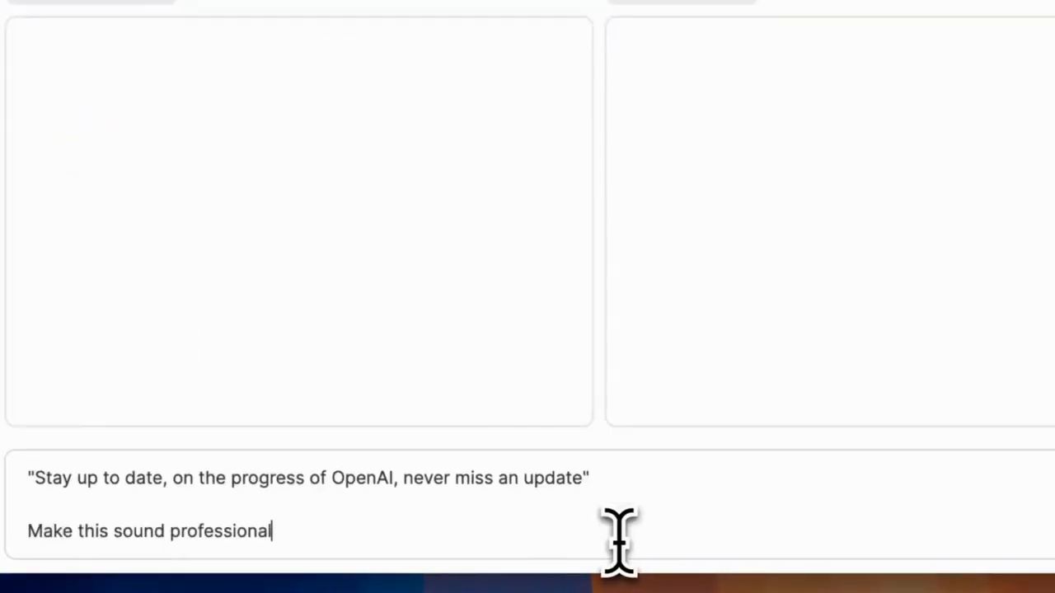
pyautogui.press('Return')
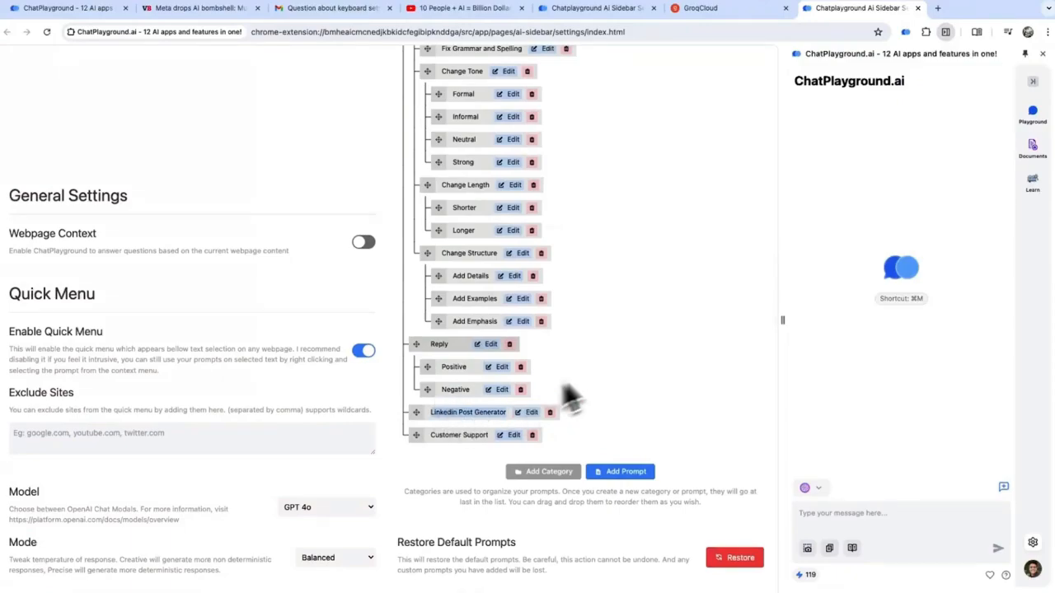
# - Apply the Linkedin Post Generator saved prompt from the sidebar's prompt library to the article
pyautogui.click(198, 6)
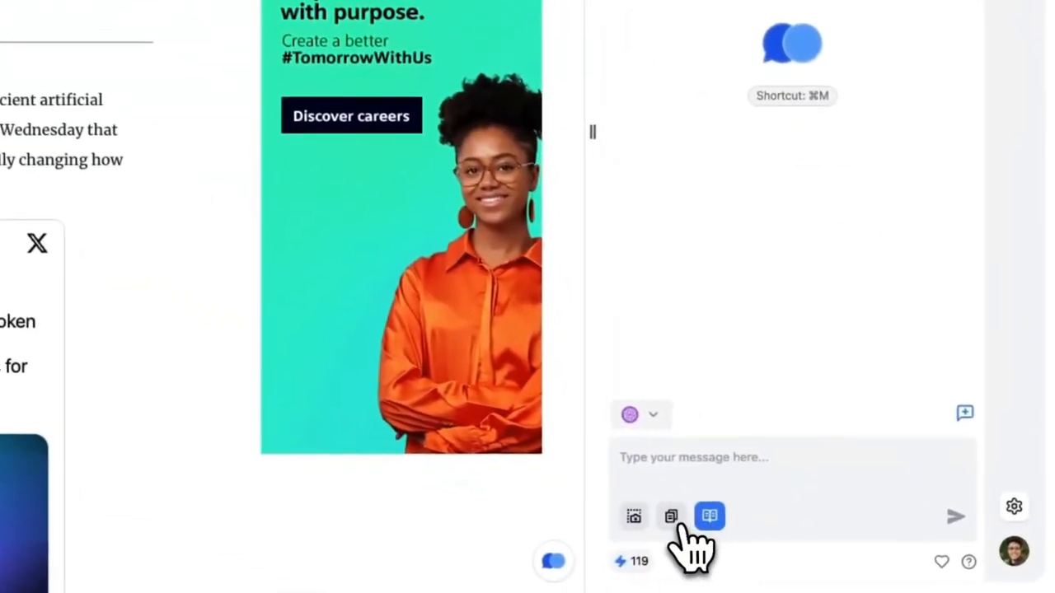
pyautogui.click(708, 515)
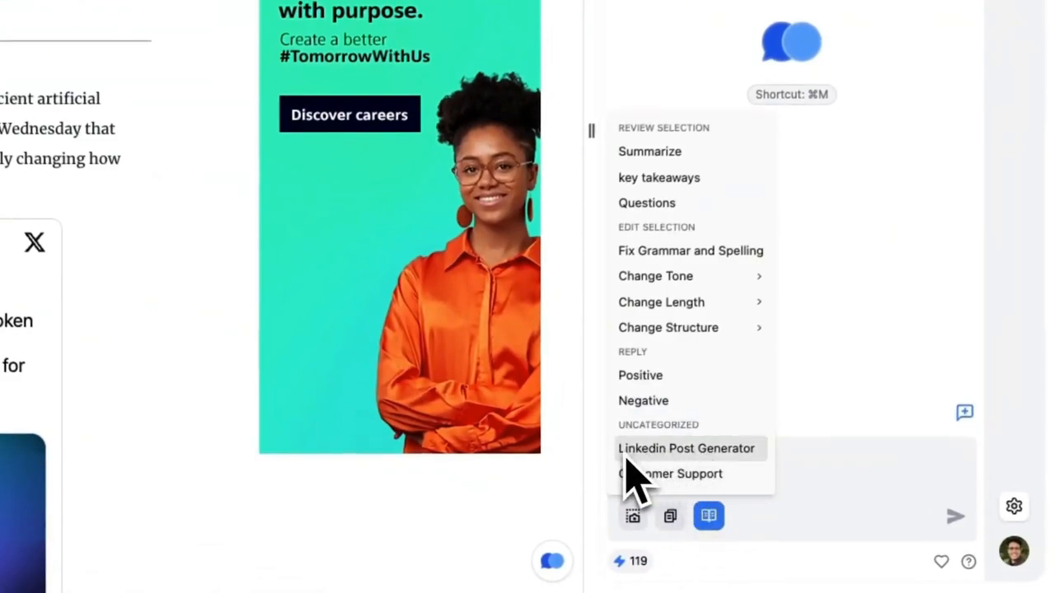
pyautogui.click(685, 448)
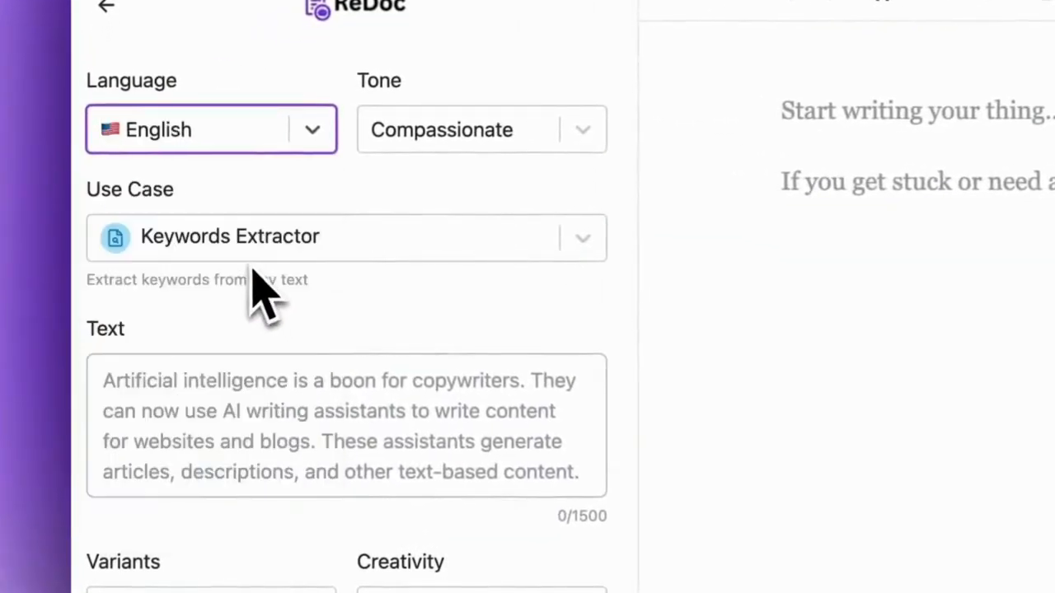
# - Configure a Convincing Newsletter on 'Compare google bard and chatgpt' with 1 variant and Medium creativity
pyautogui.click(481, 128)
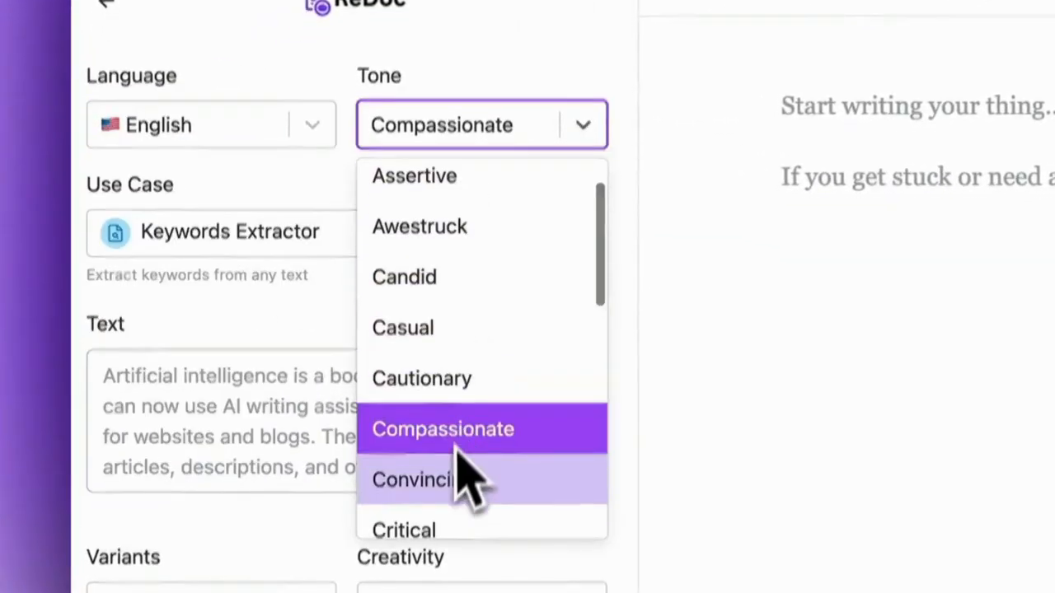
pyautogui.click(412, 480)
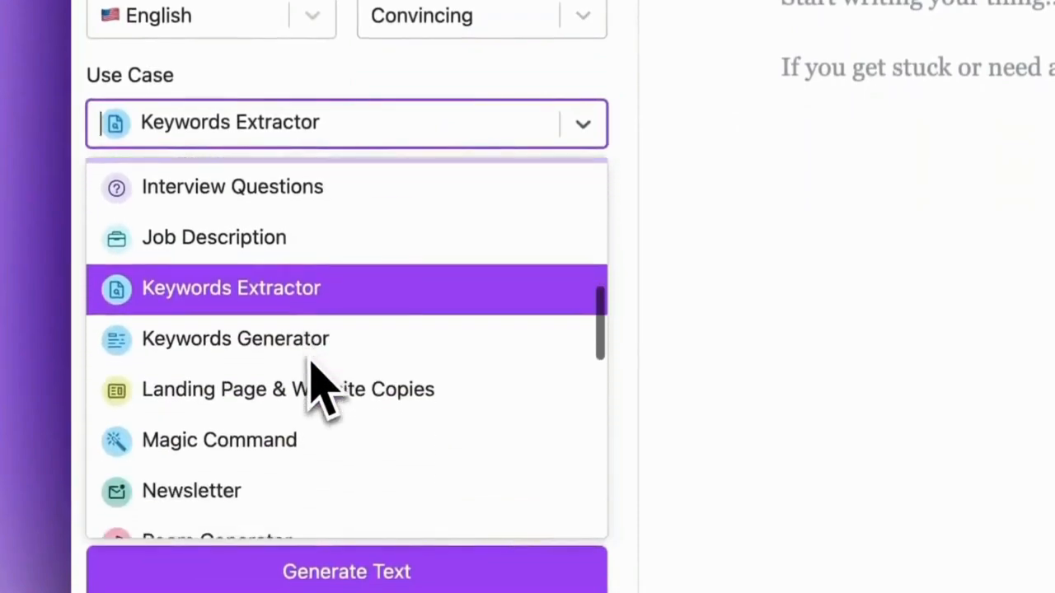
pyautogui.click(191, 492)
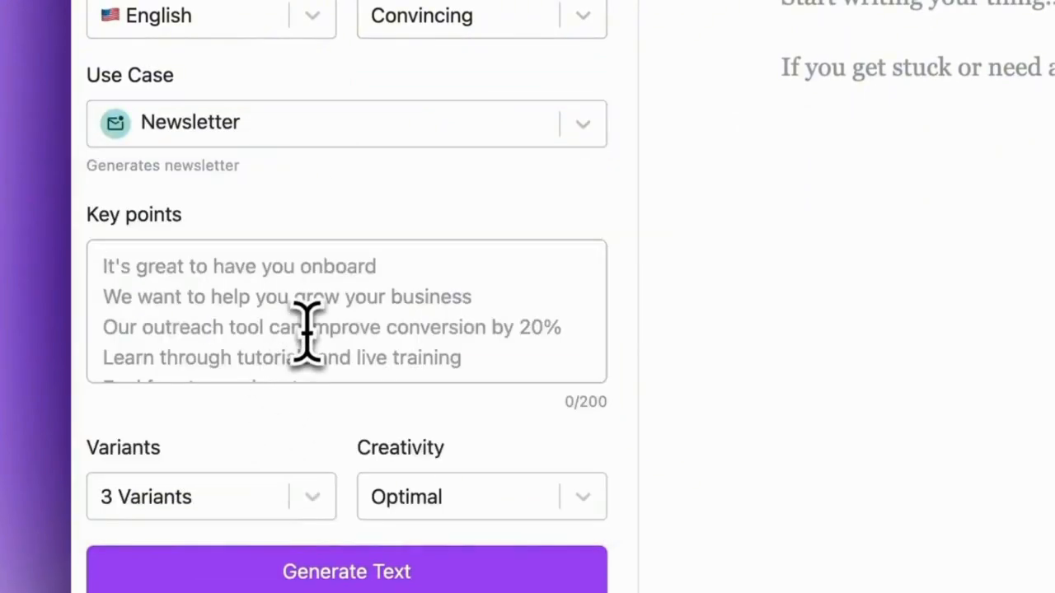
pyautogui.write('Compare google bard and chatgpt')
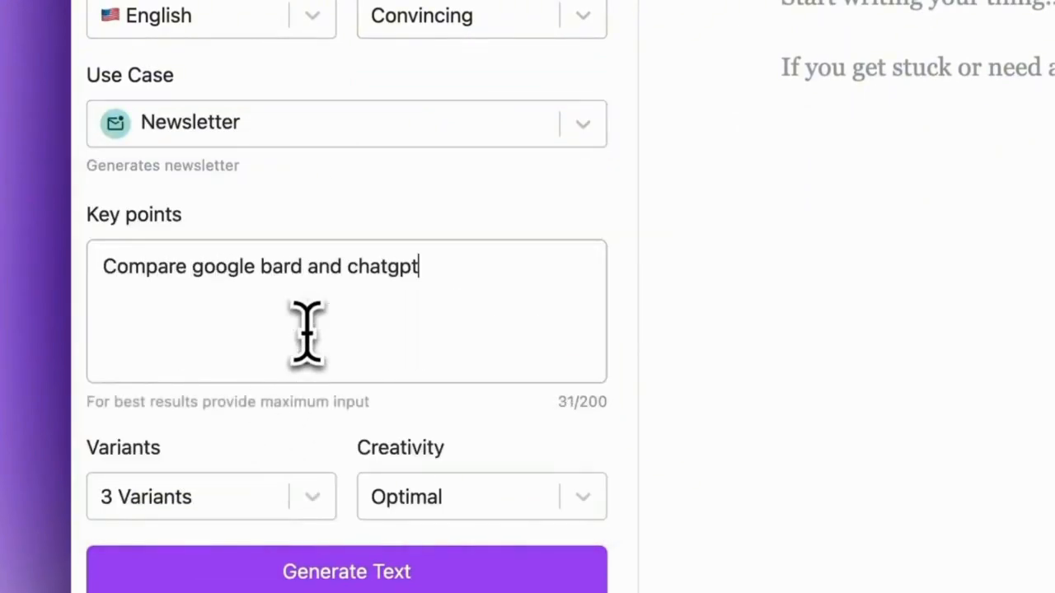
pyautogui.click(211, 496)
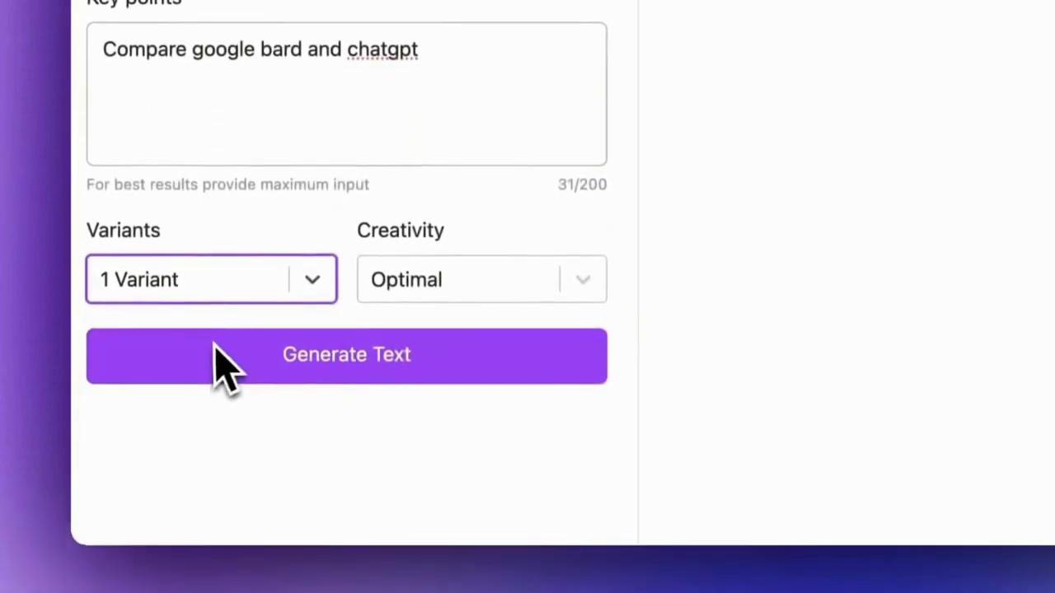
pyautogui.click(481, 279)
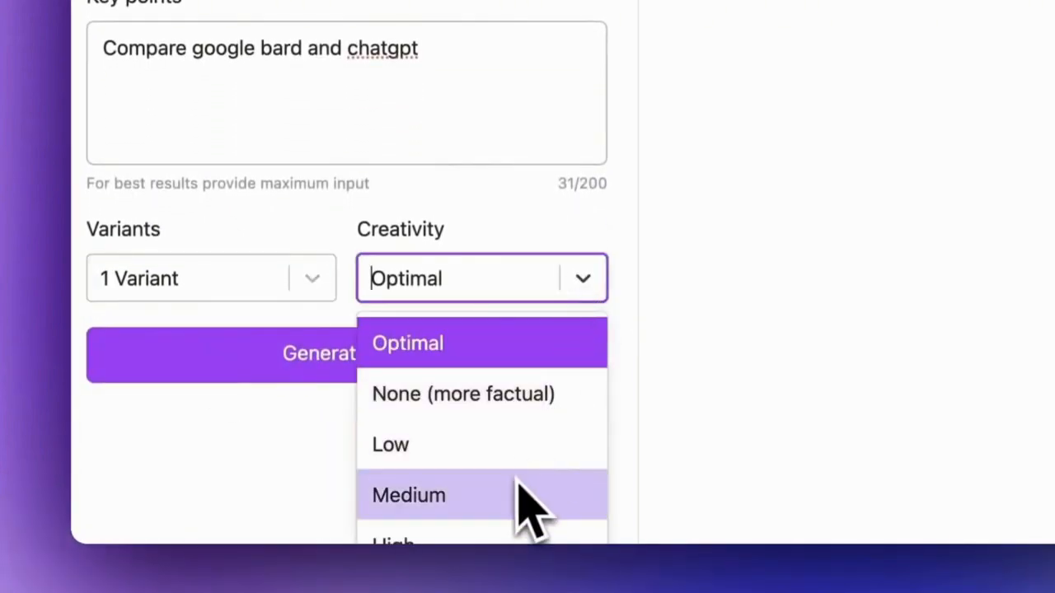
pyautogui.click(408, 494)
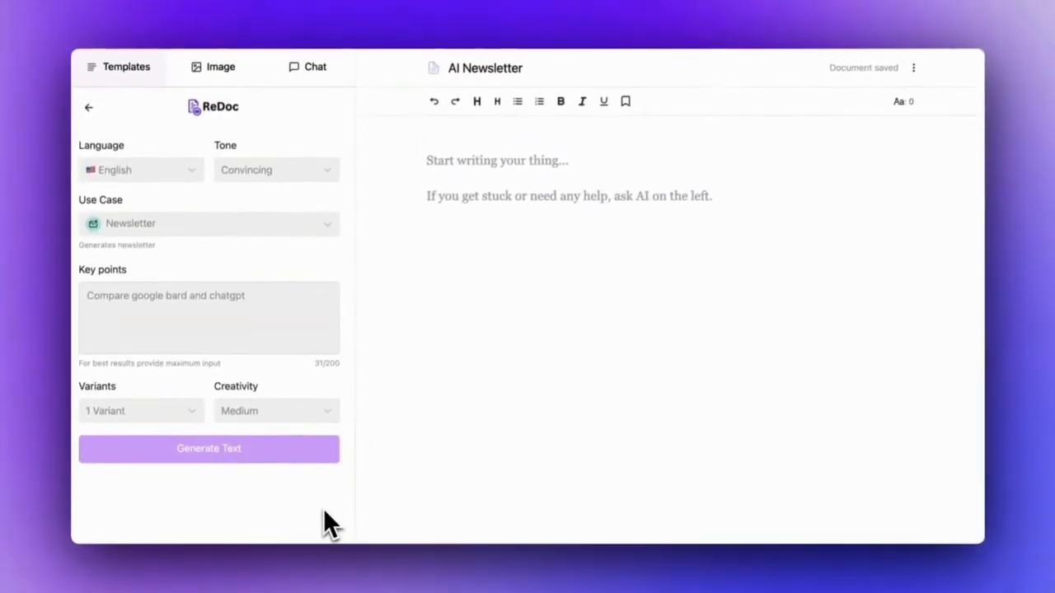
# - Send 'What is the average price for a...' with the captured SUV photo attached
pyautogui.click(207, 448)
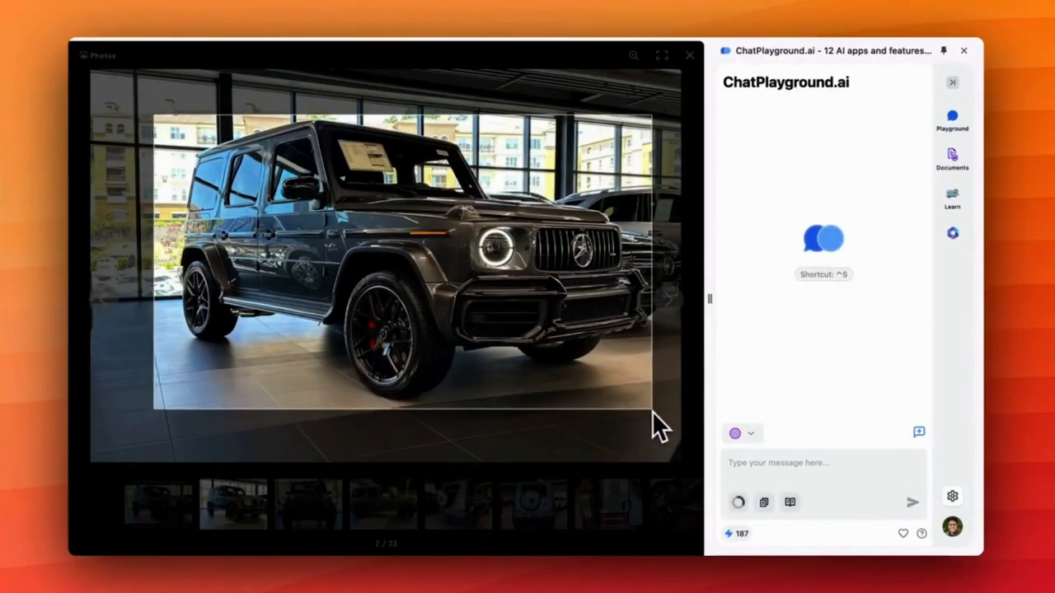
pyautogui.write('What is the average price for a')
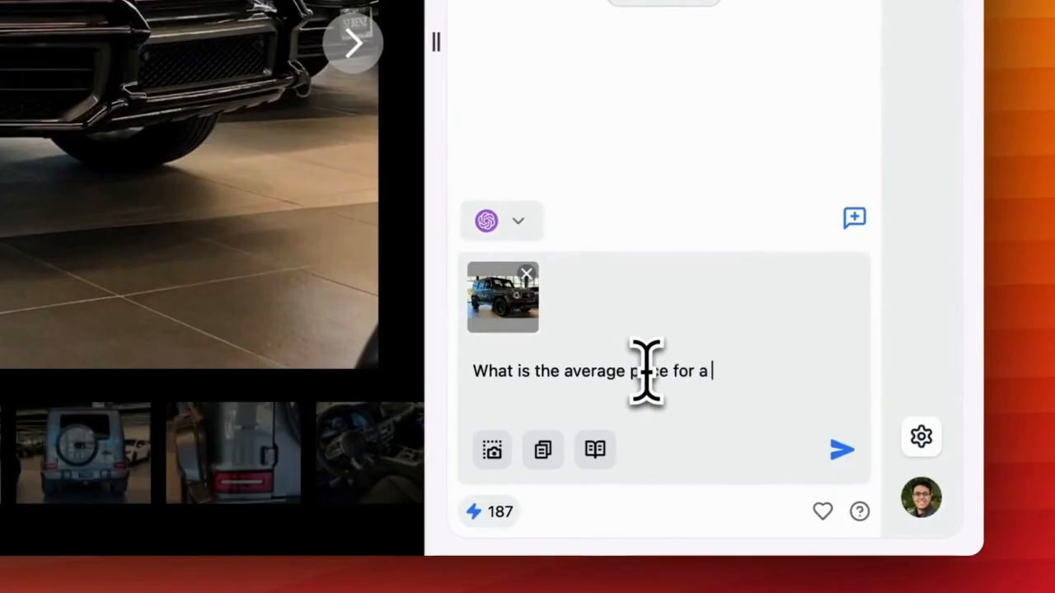
pyautogui.click(842, 448)
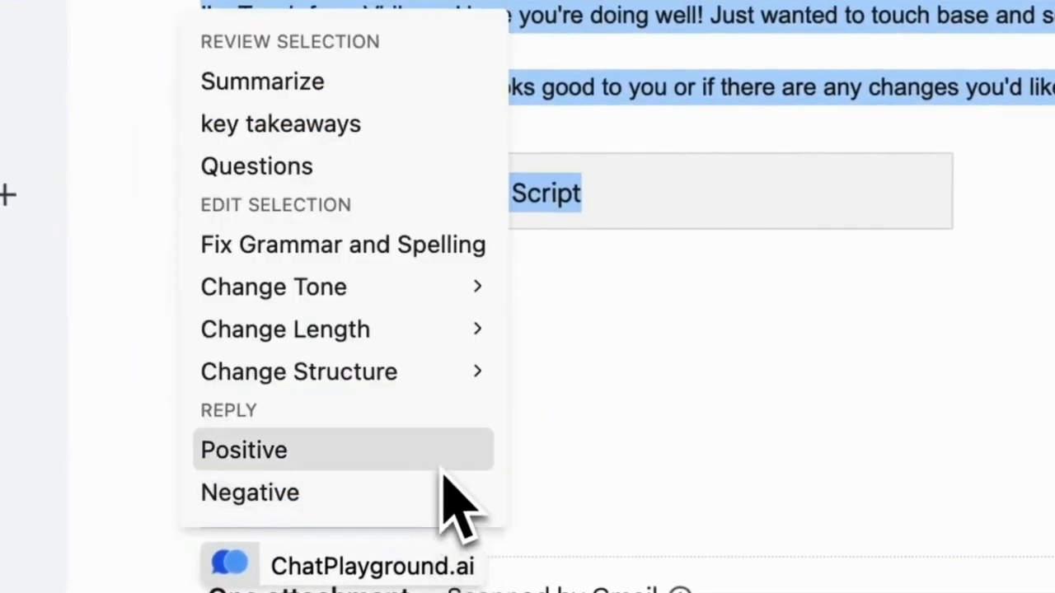
# - Generate a Positive reply to the selected email text via the quick menu
pyautogui.click(244, 449)
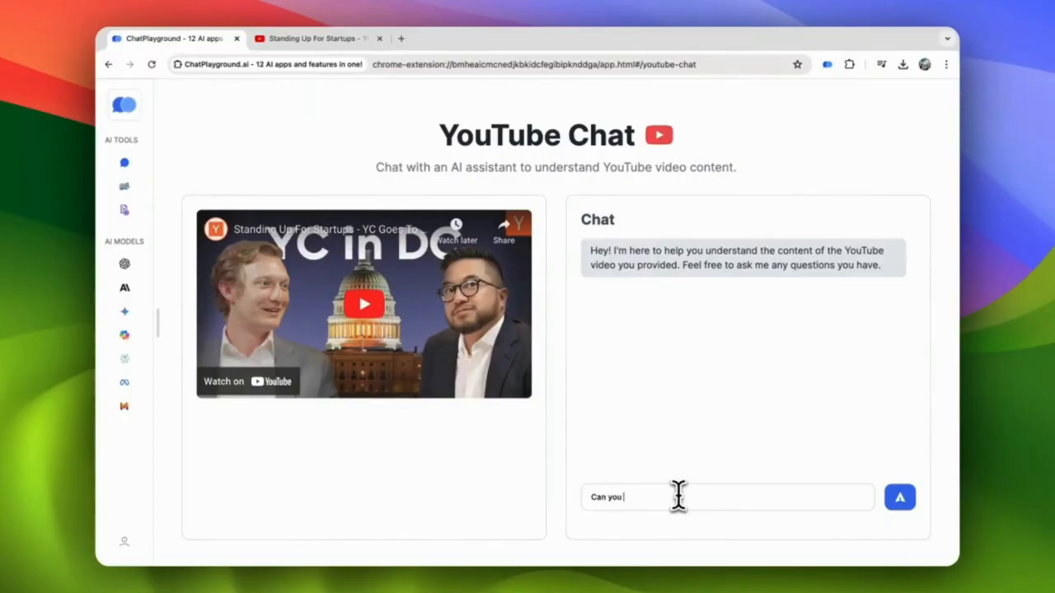
# - Send the question about the Standing Up For Startups video and move on to the Case Study.pdf notes
pyautogui.click(899, 497)
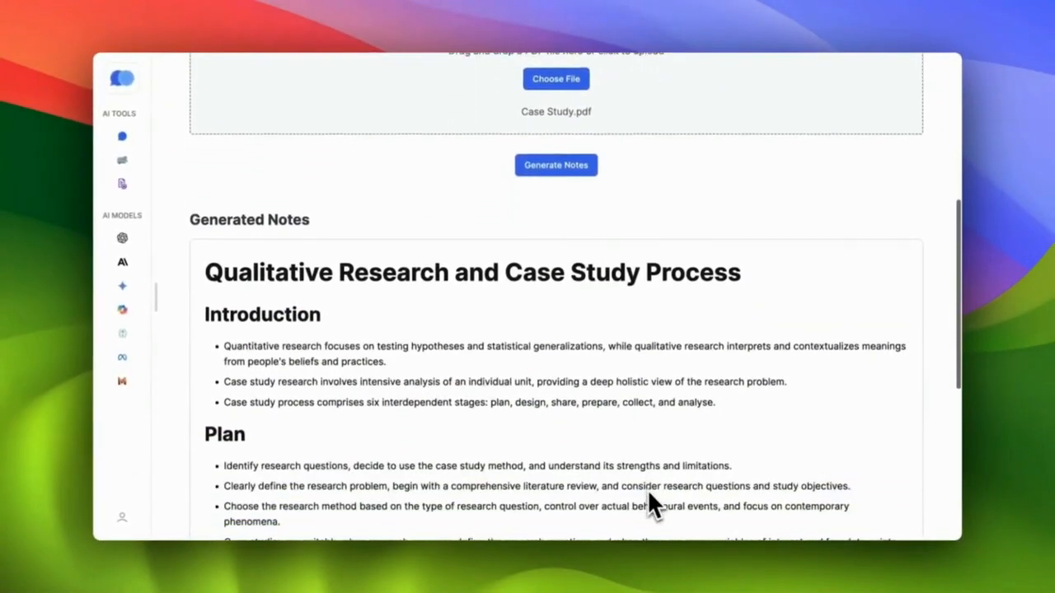
pyautogui.scroll(-3)
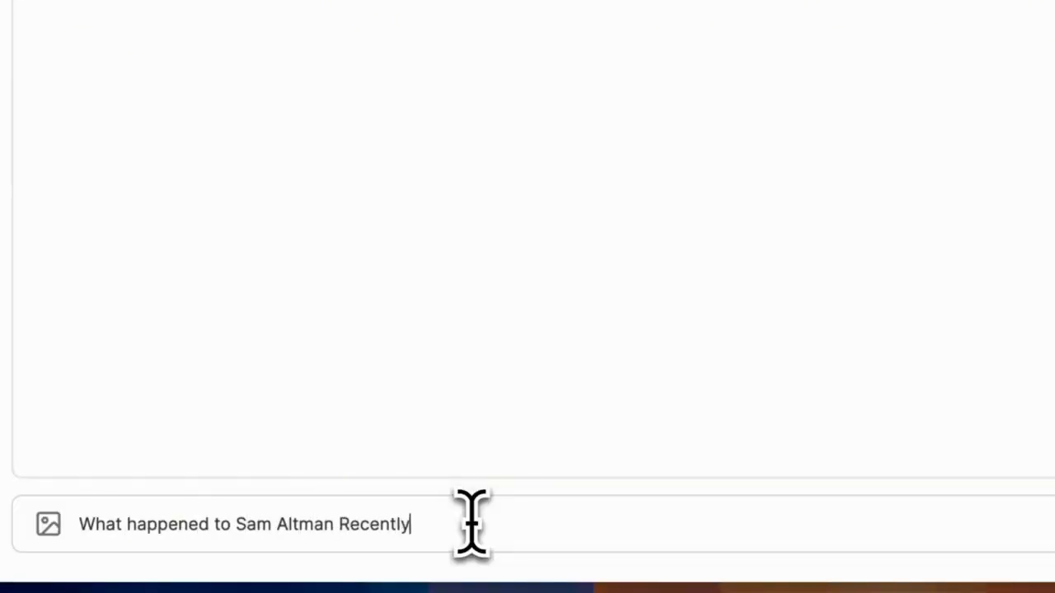
# - Send the Sam Altman question, then enable Web Access for a current answer
pyautogui.press('Return')
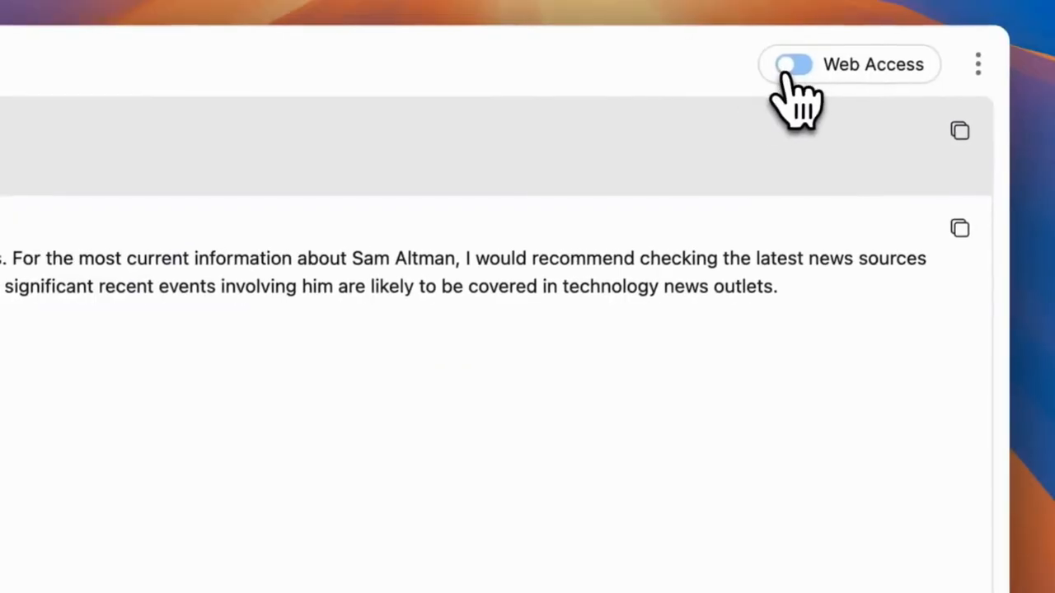
pyautogui.click(795, 65)
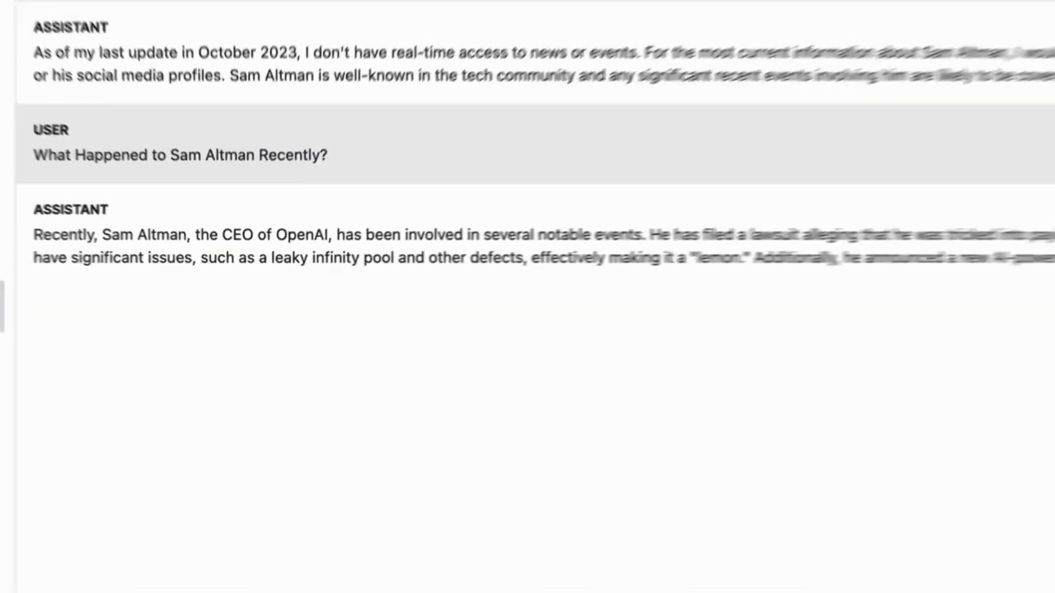